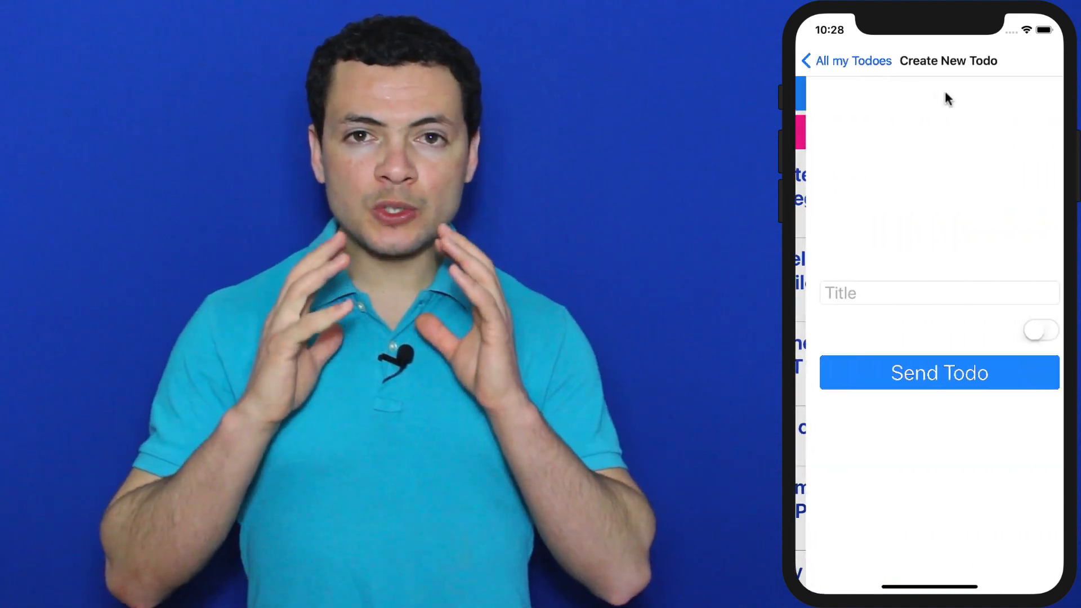
Add a todo titled 'Develop a cross platform native app' with Done switched on
text(Dev)
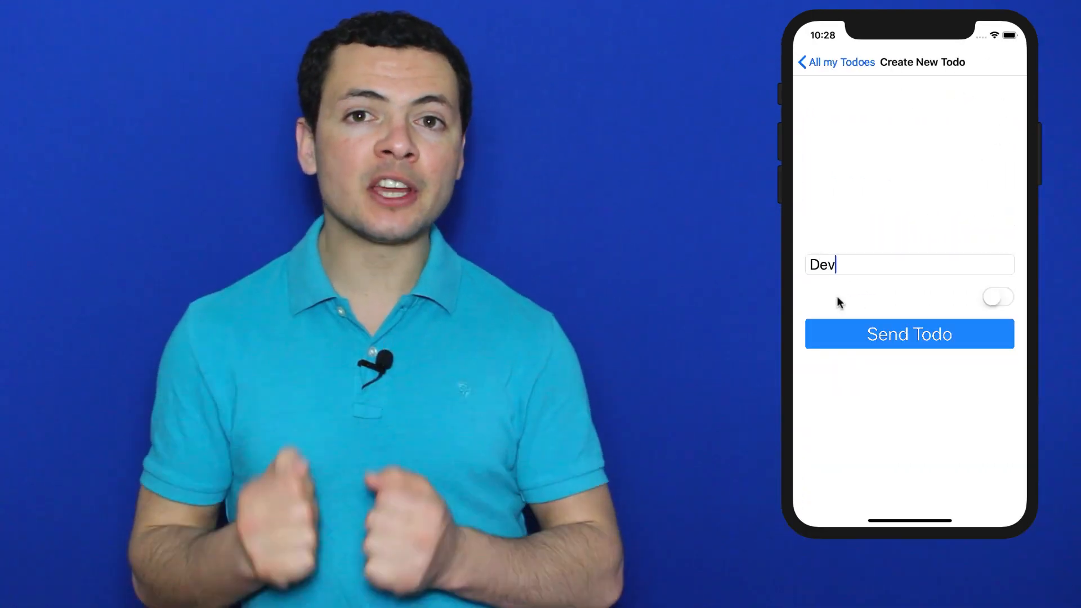
text(Develop a cross platform native a)
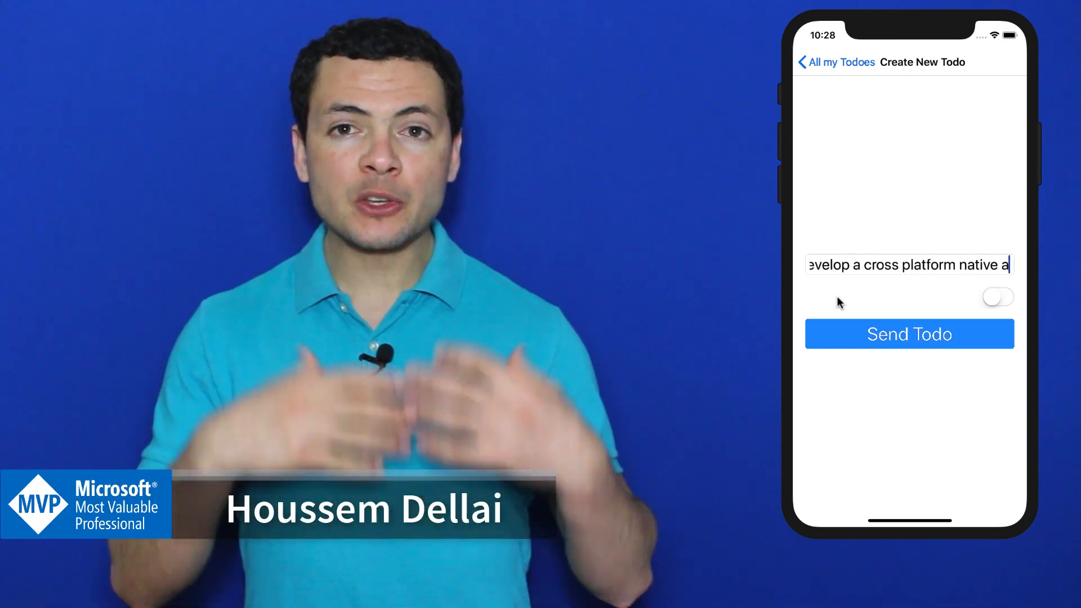
click(998, 297)
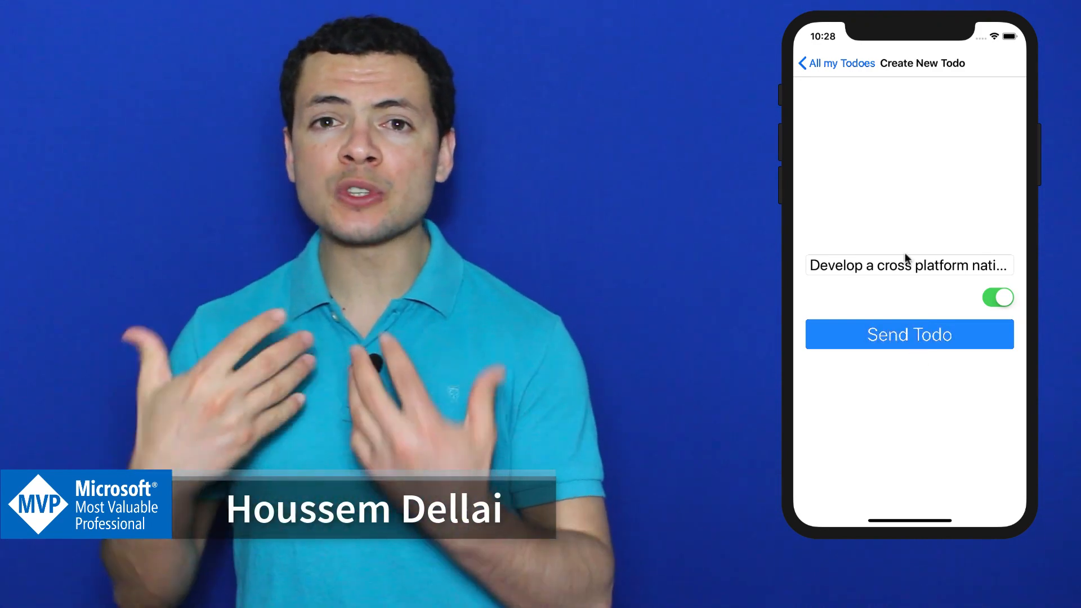
click(909, 335)
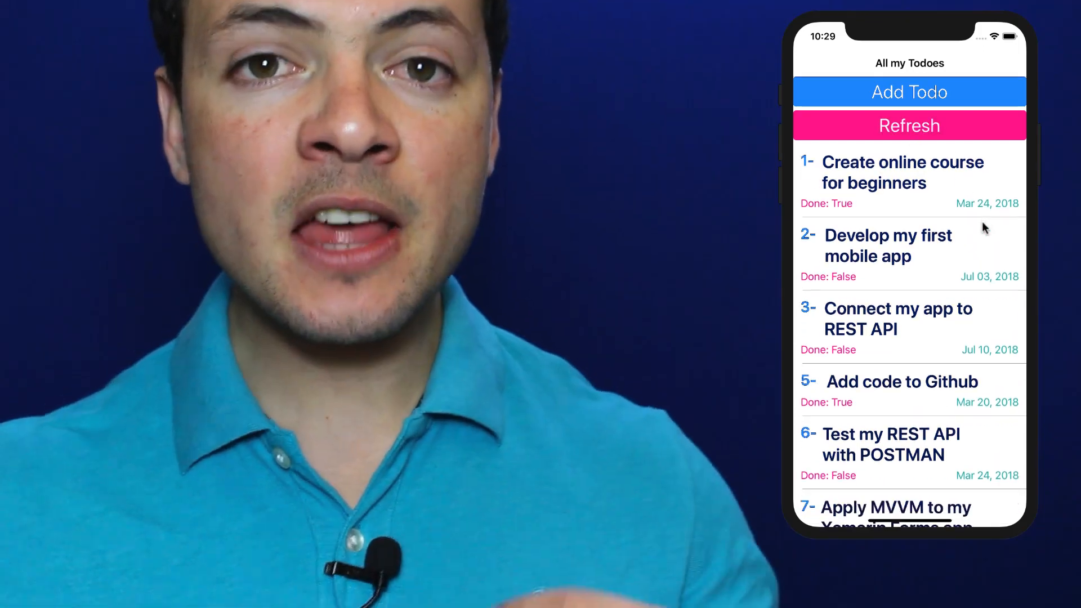
Scroll All my Todoes to the new 'Develop a cross platform native app' item
scroll(down, 3)
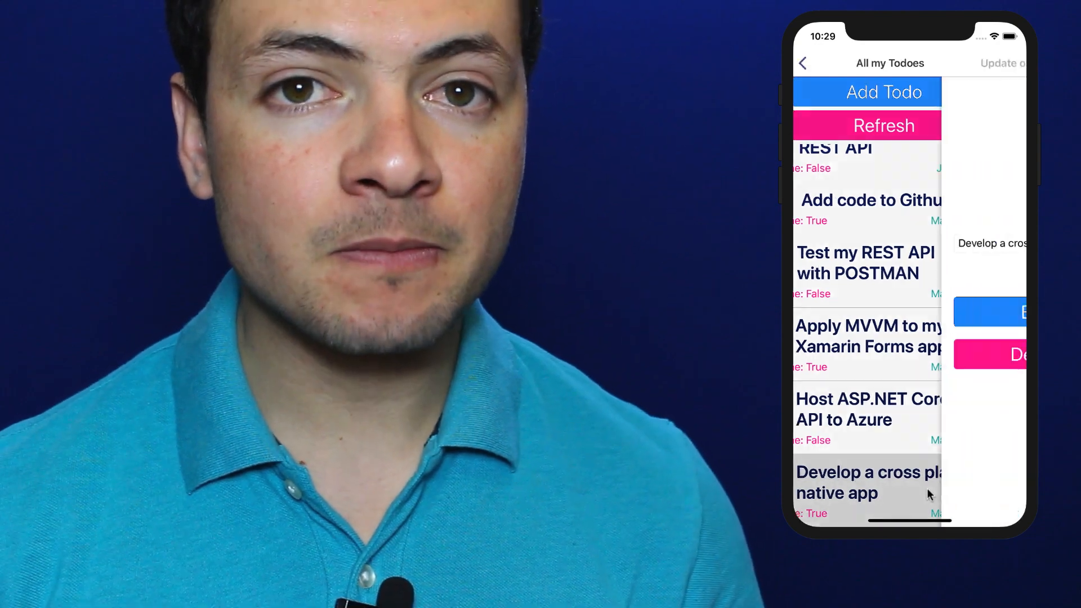
Append ' using Xamarin' to the todo's title
click(869, 483)
text( using)
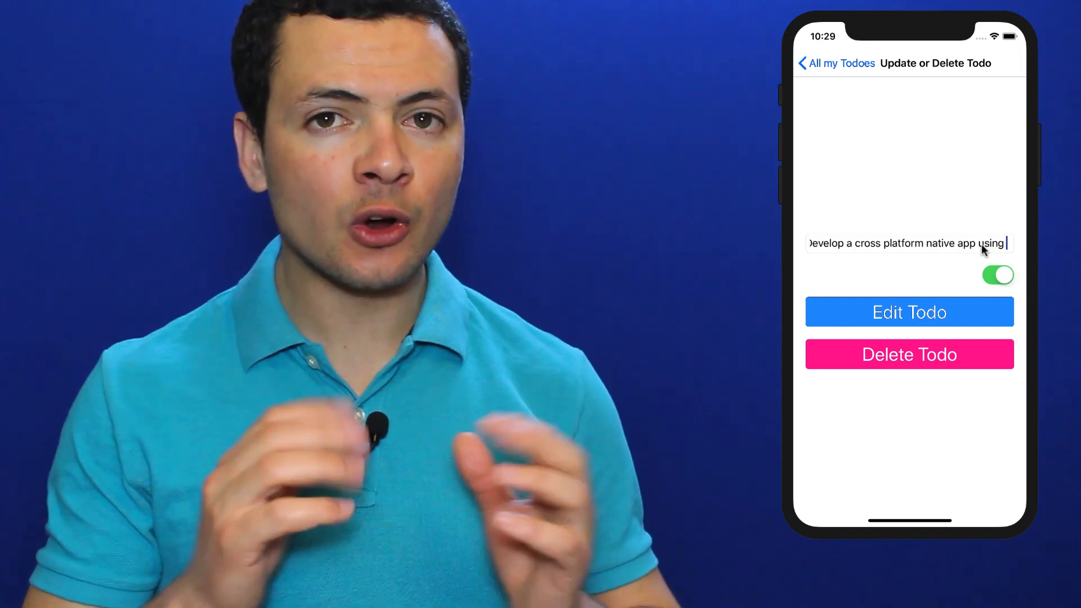
text(Xamarin)
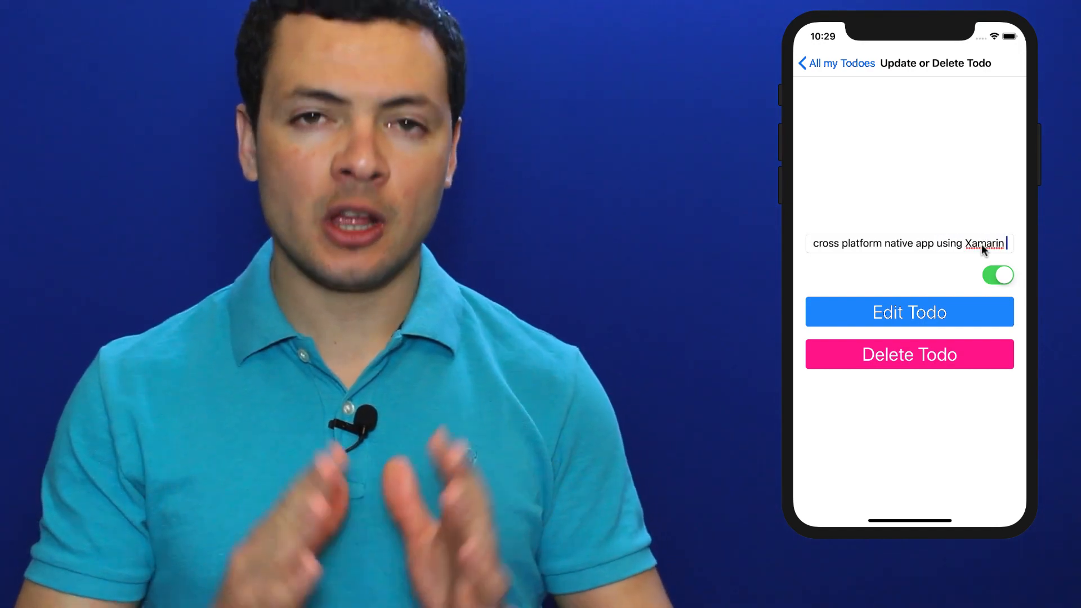